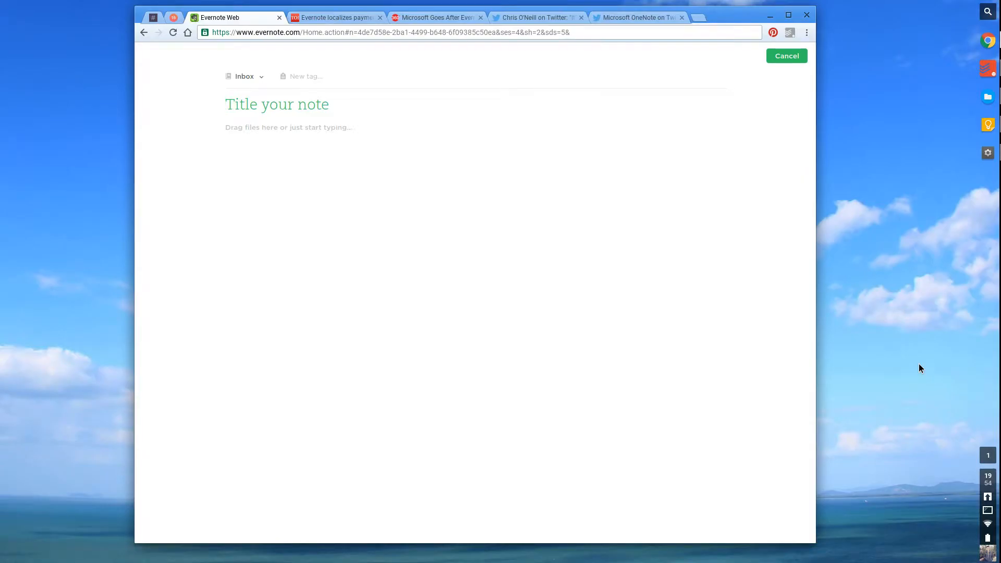
Leave the untitled note and switch to the Times of India article on Evernote payments in India.
click(277, 104)
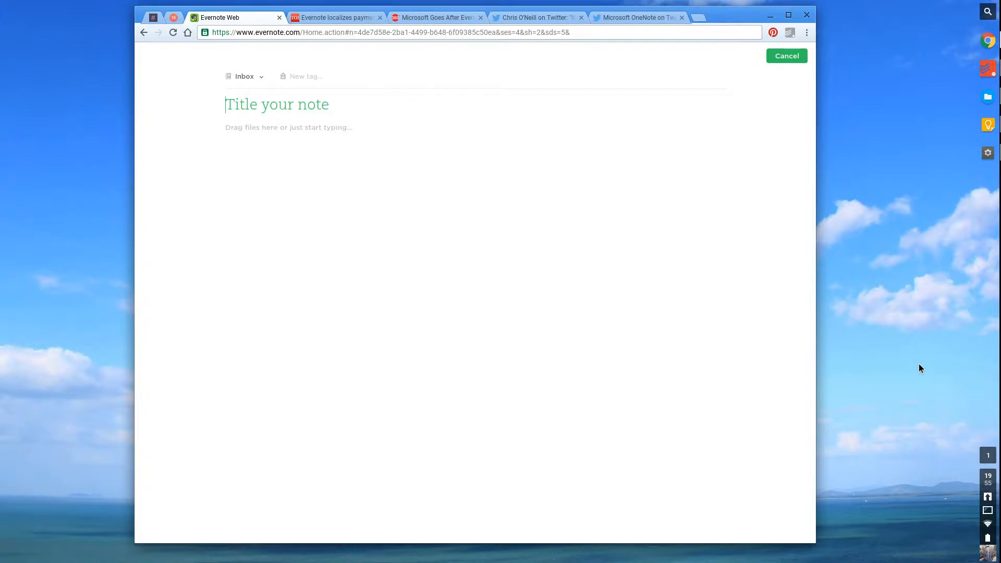
click(332, 18)
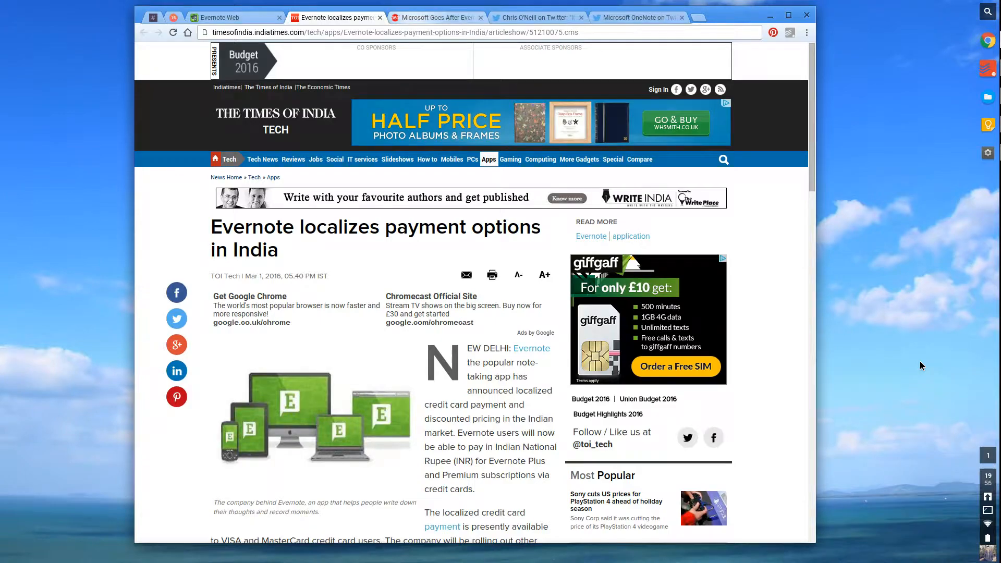
Switch to the Gadgets 360 article on Microsoft's OneNote Importer Tool.
click(437, 18)
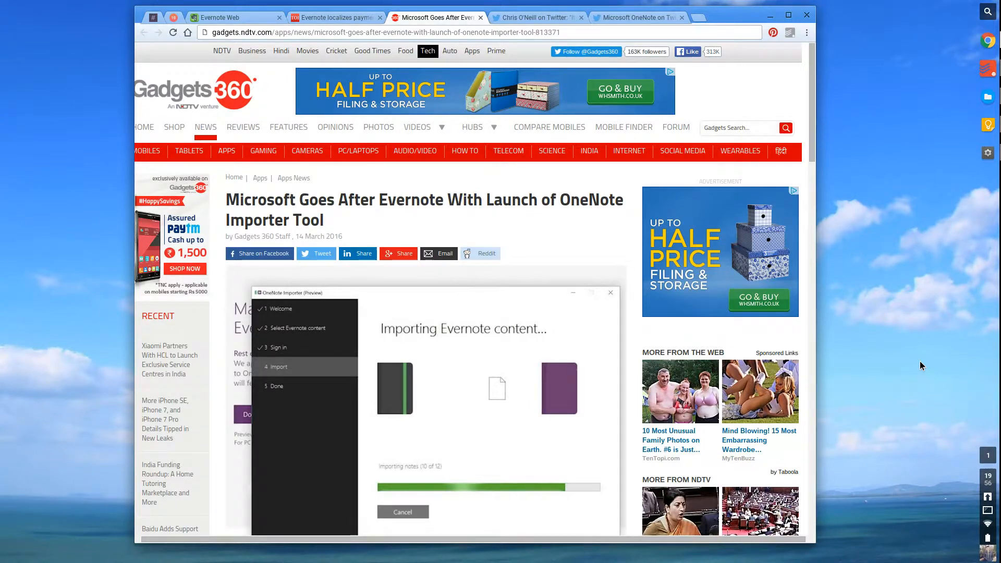
Scroll the Gadgets 360 article down to the embedded OneNote migration video.
scroll(down, 3)
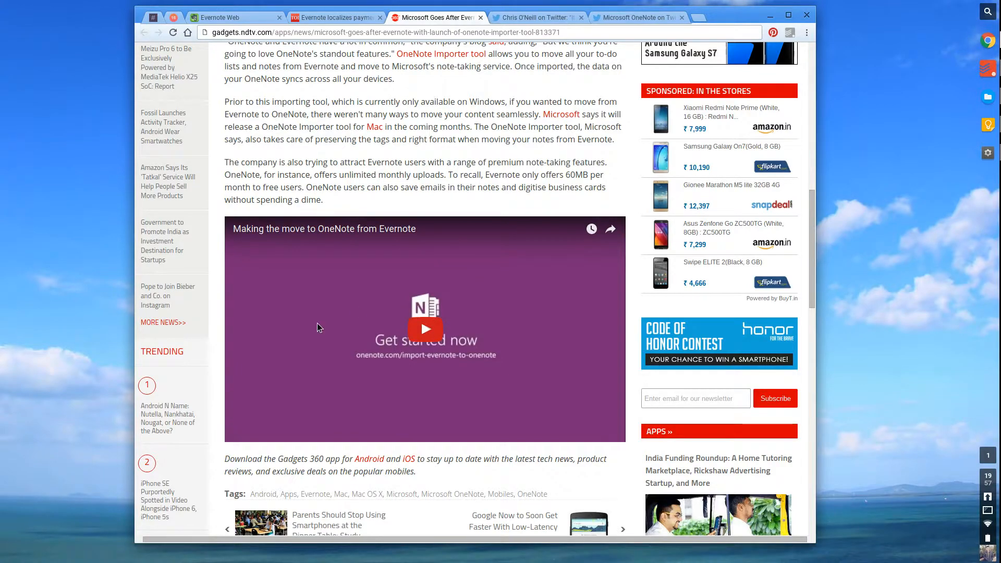
Play the embedded OneNote import video and pause it after about two seconds.
click(424, 329)
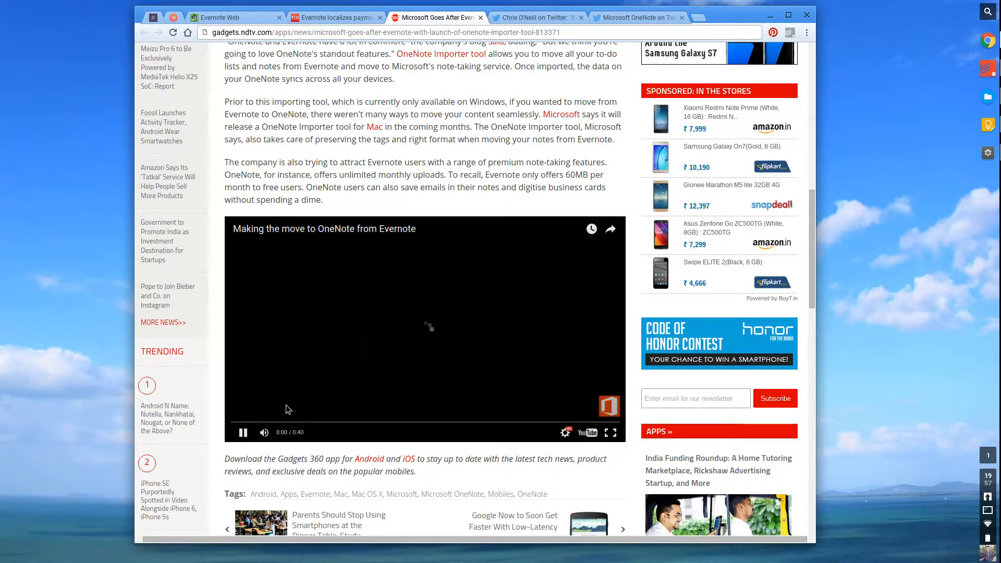
click(243, 432)
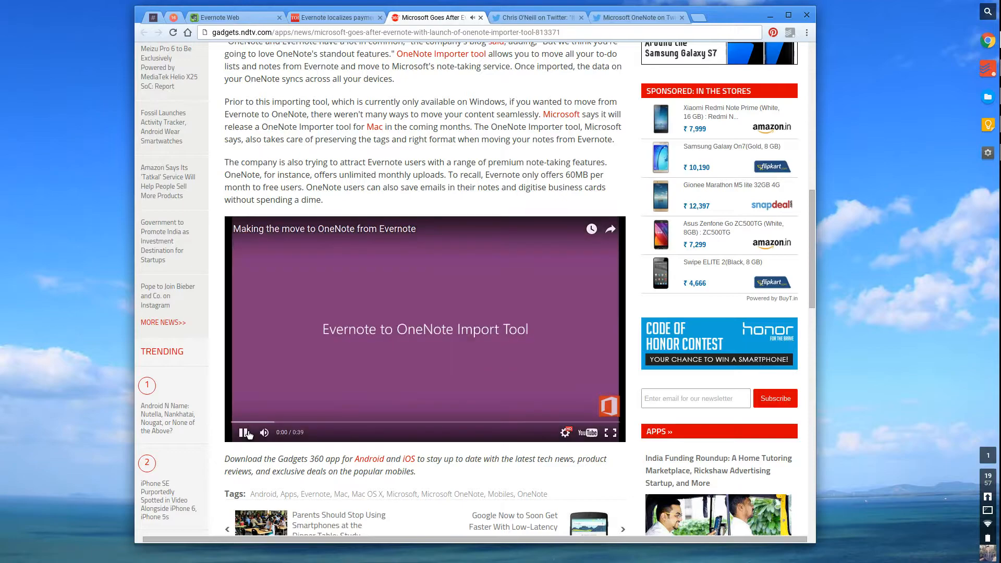
click(245, 431)
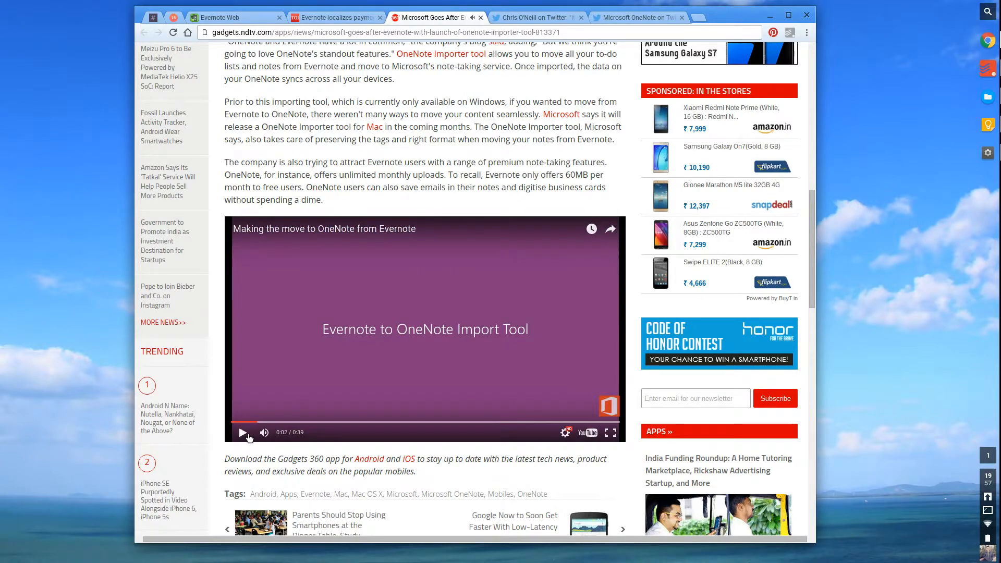
Move through the Evernote CEO's tweet to Microsoft OneNote's import-tool tweet.
click(536, 18)
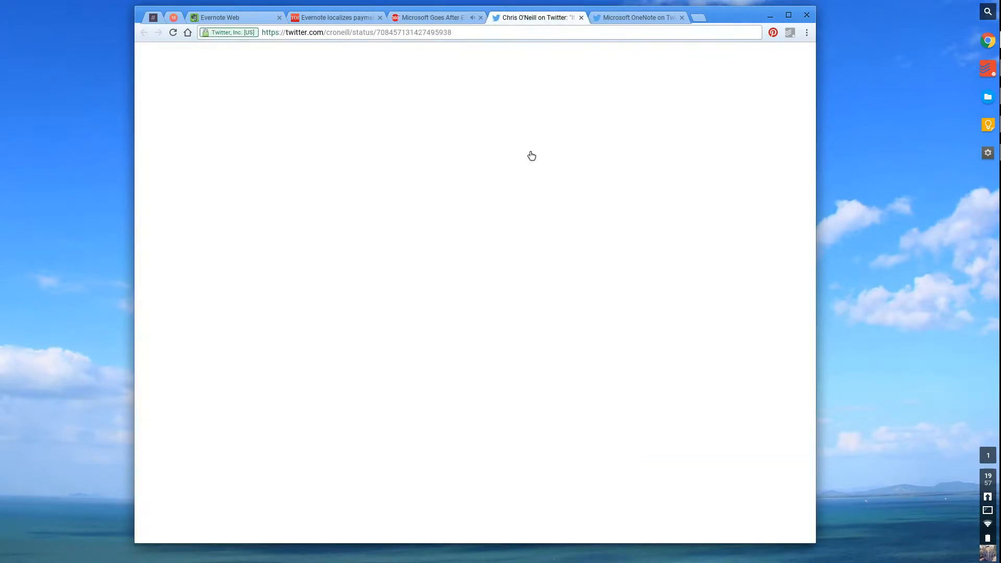
click(636, 18)
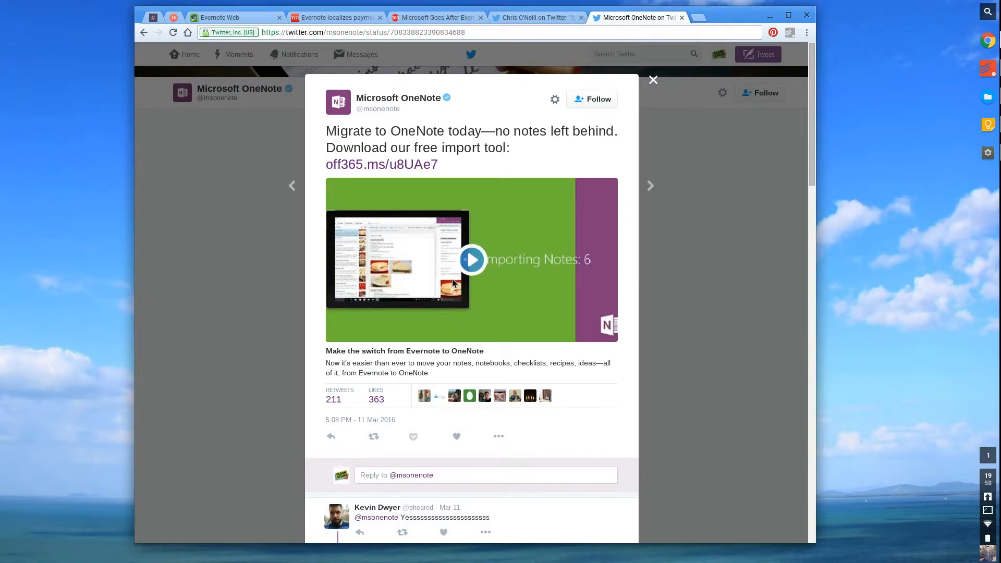
mouse_move(519, 289)
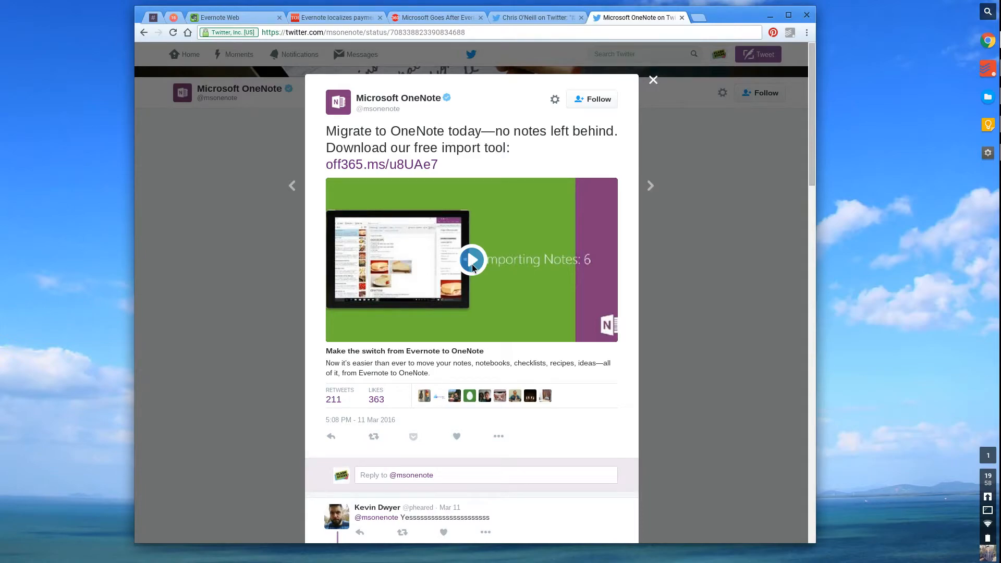
Play the embedded import video in Microsoft OneNote's tweet.
click(472, 260)
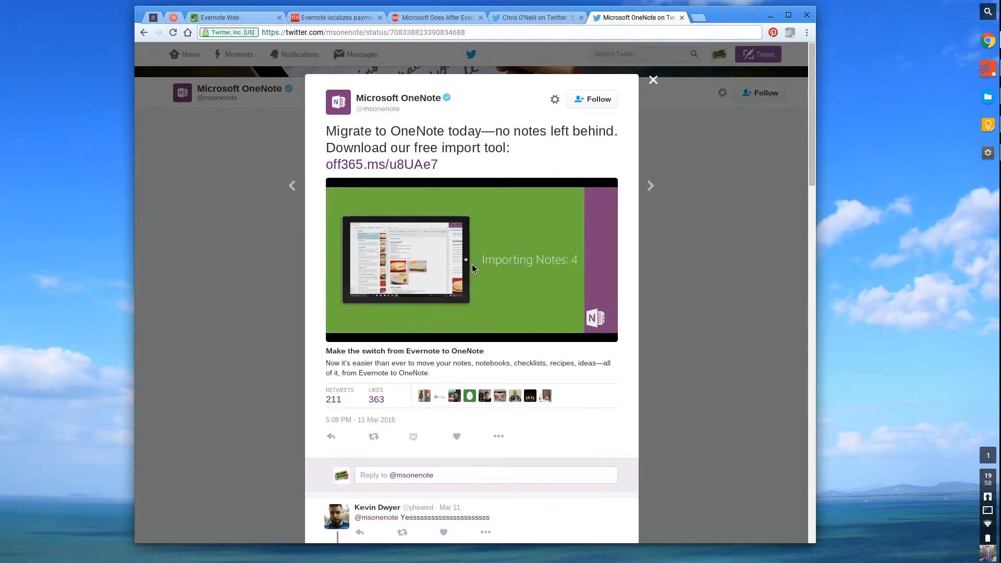
Scroll down through the replies to the OneNote import-tool tweet.
scroll(down, 3)
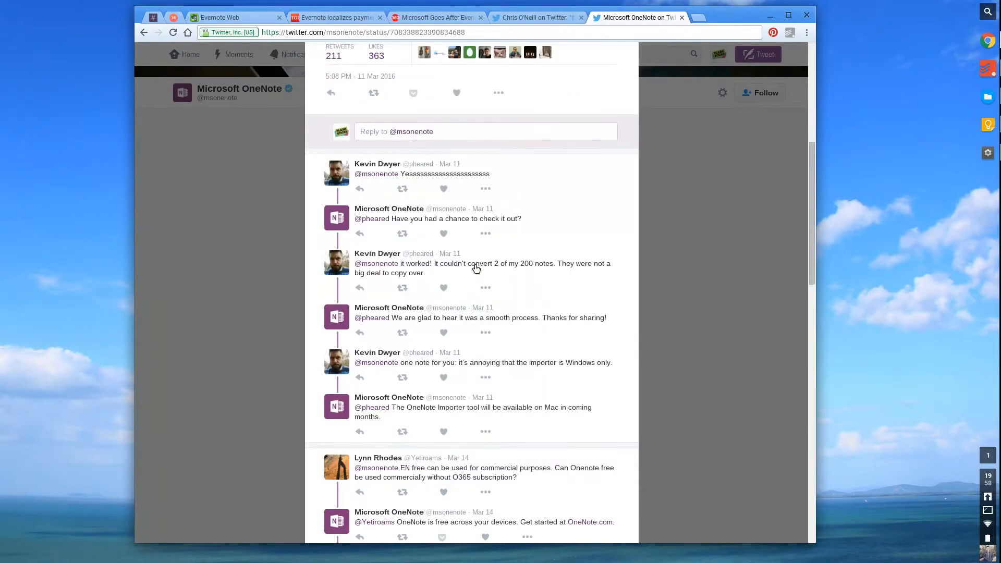
scroll(down, 3)
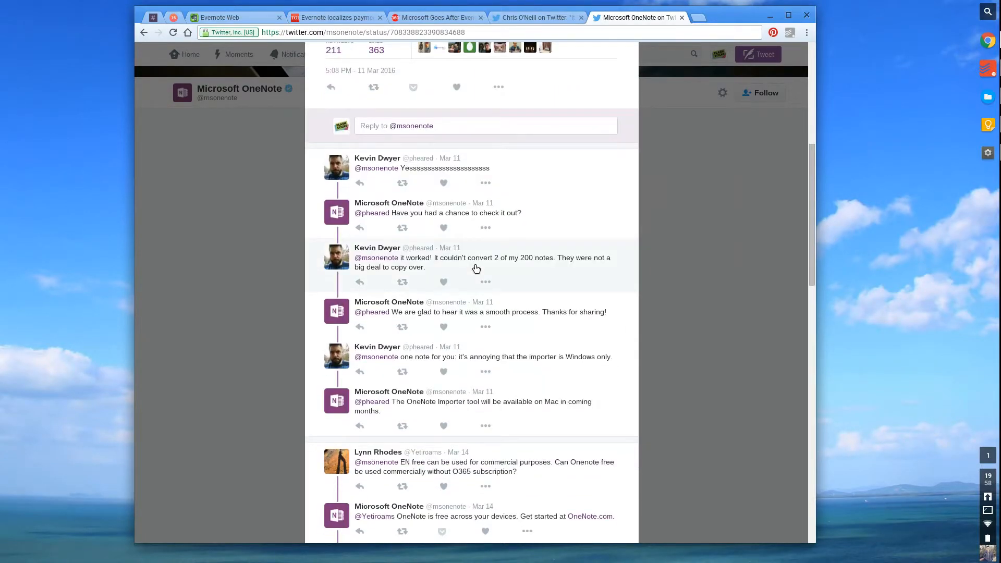
scroll(down, 3)
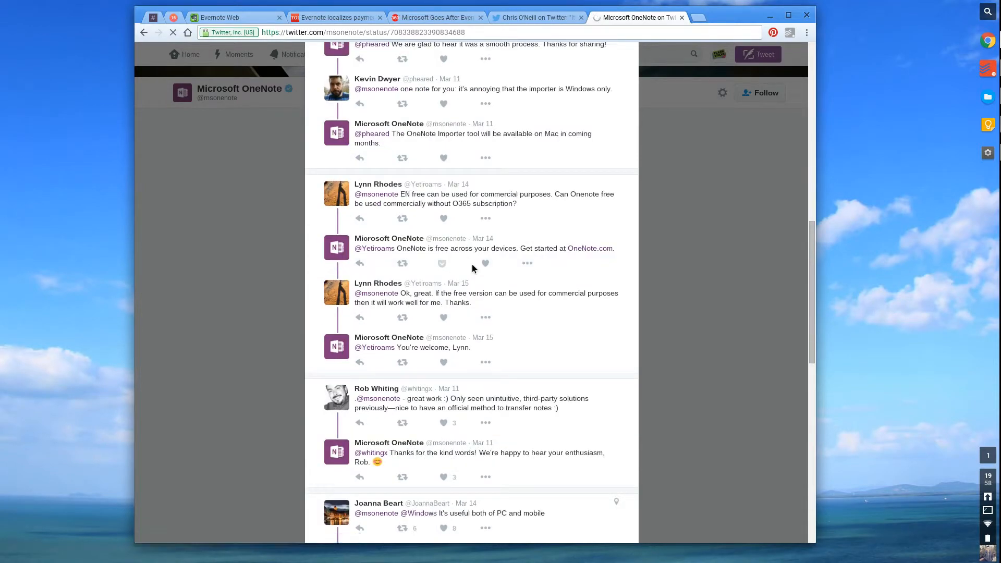
scroll(down, 3)
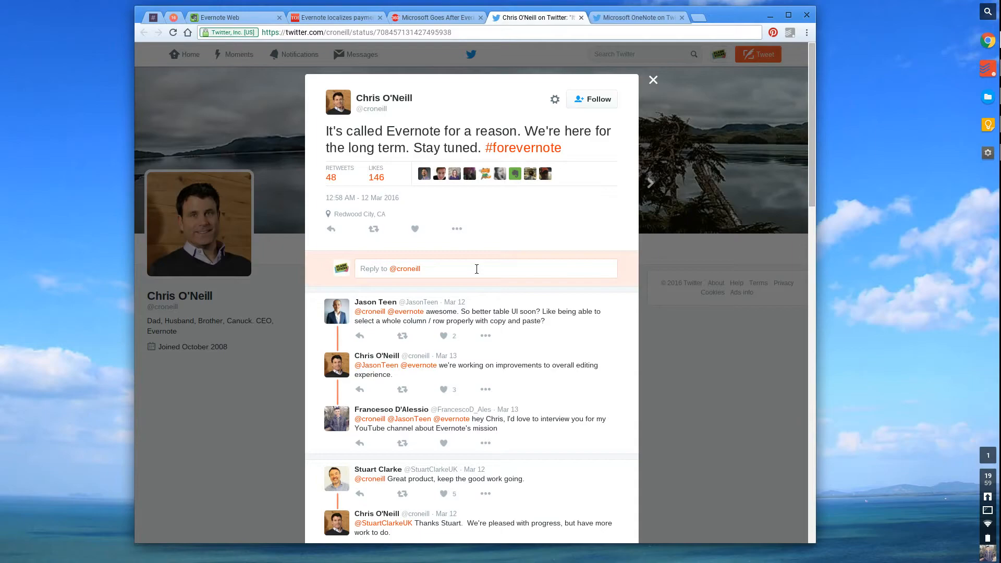
scroll(down, 3)
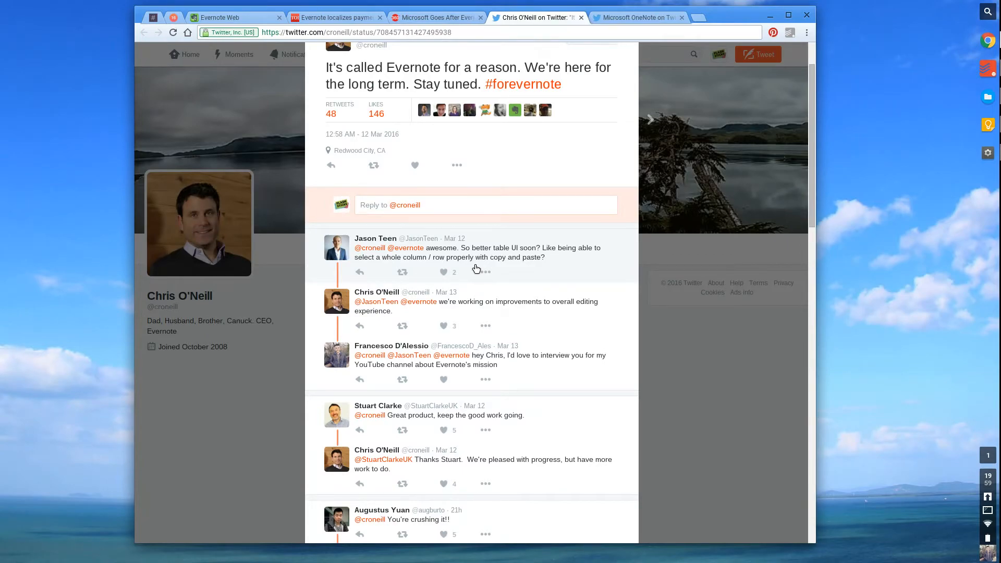
scroll(down, 3)
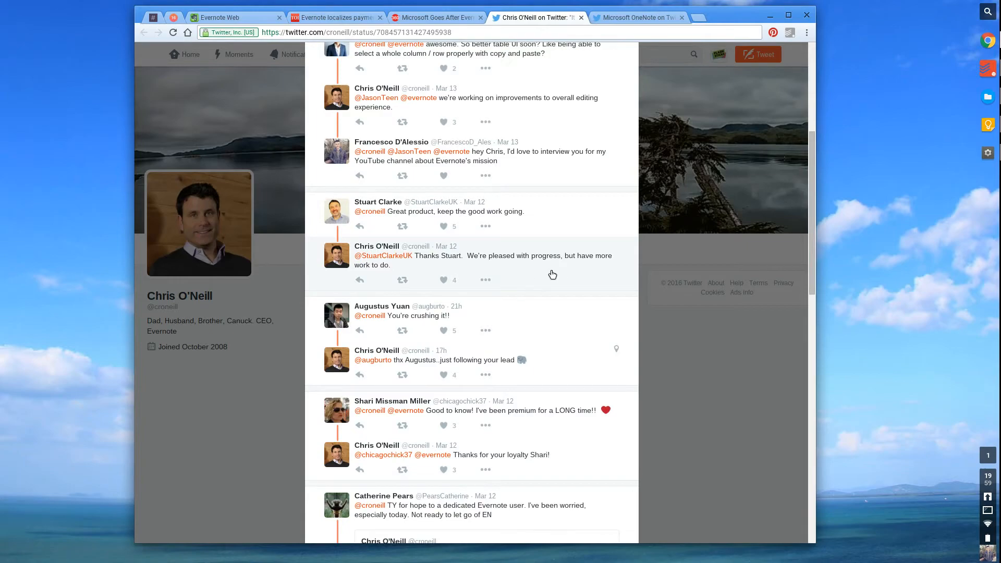
scroll(down, 3)
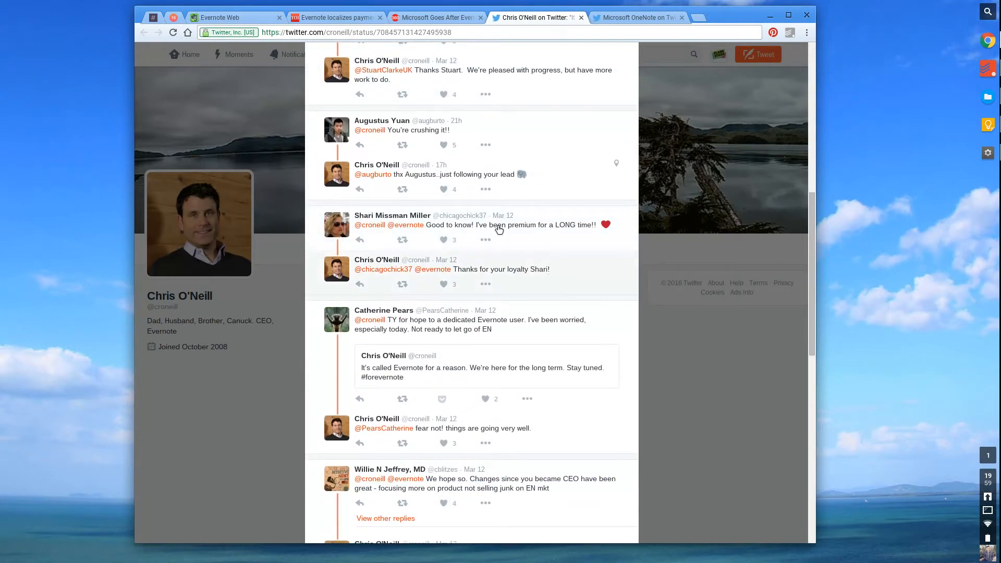
scroll(down, 3)
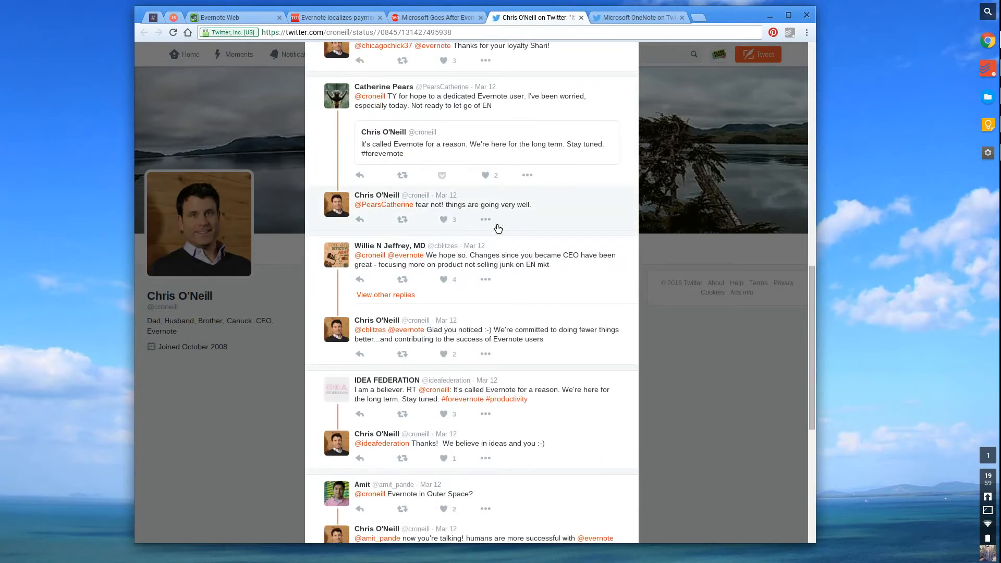
scroll(down, 3)
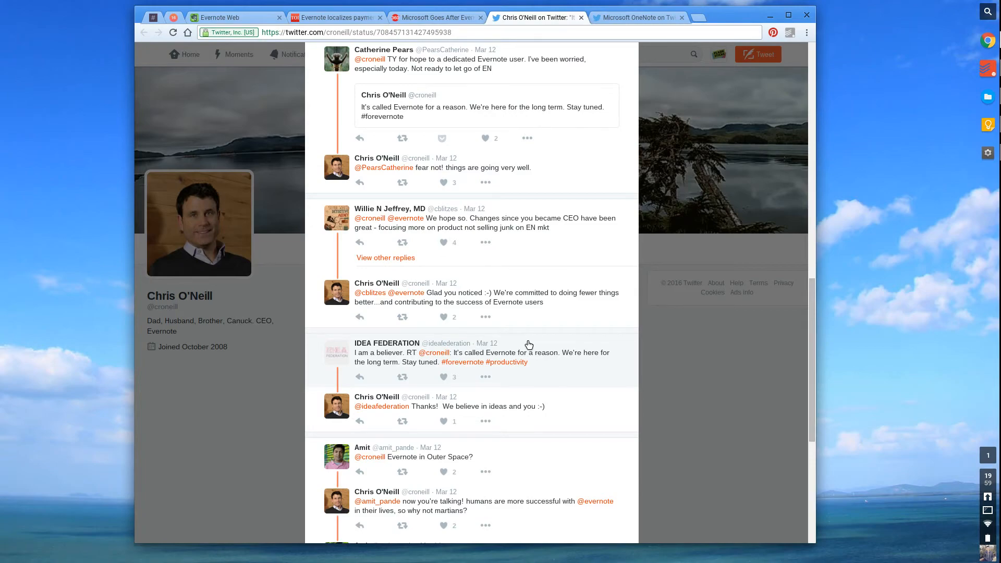
scroll(down, 3)
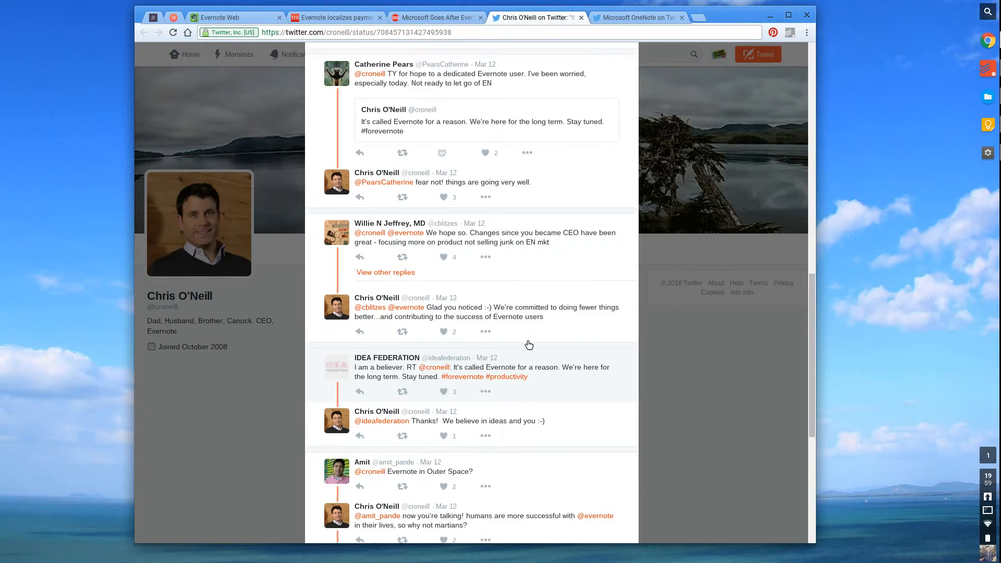
click(481, 126)
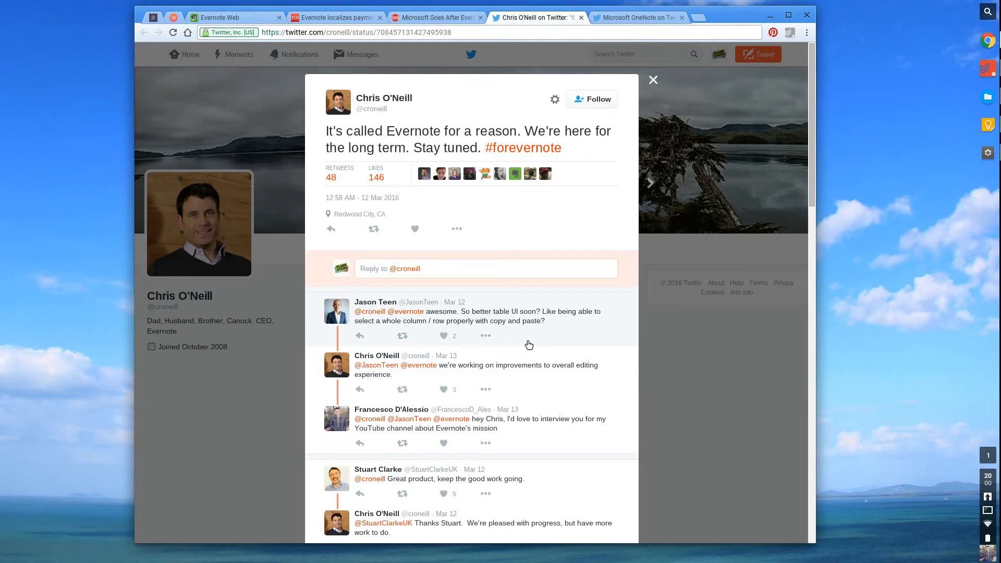